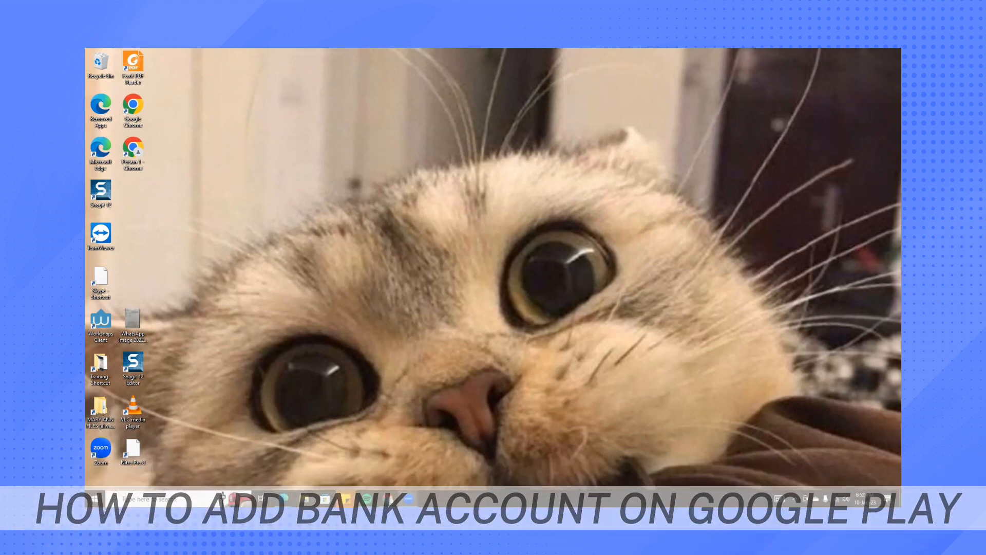
pyautogui.moveTo(387, 499)
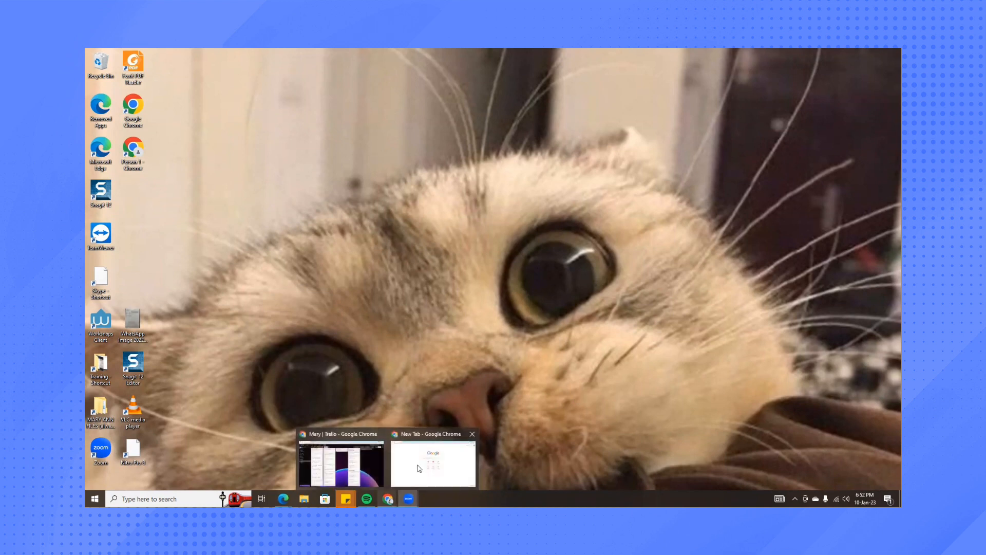
# Bring the Chrome window with its new tab forward from the taskbar preview.
pyautogui.click(433, 463)
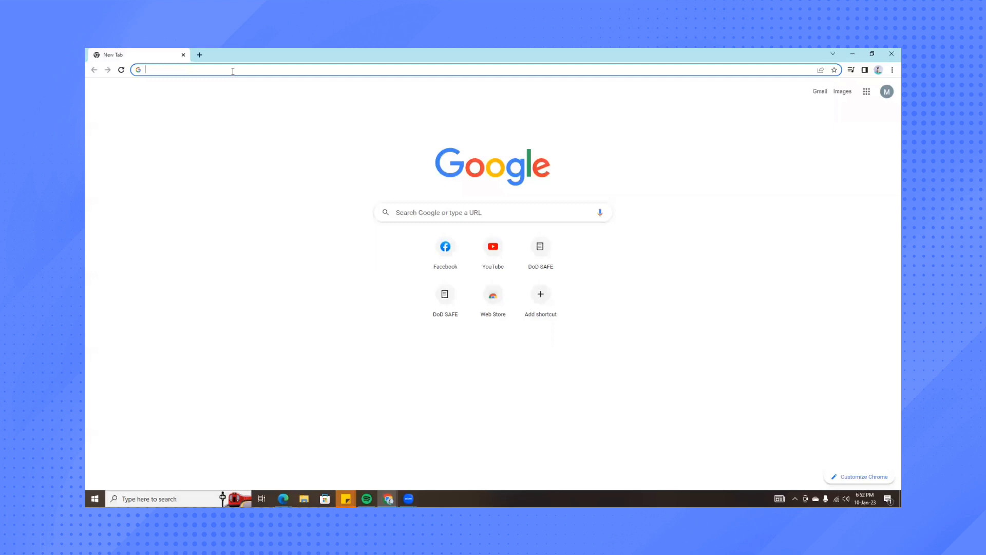
# Search Google for 'GOOGLEPLAY' from the address bar.
pyautogui.write('GOOGLEPLAY')
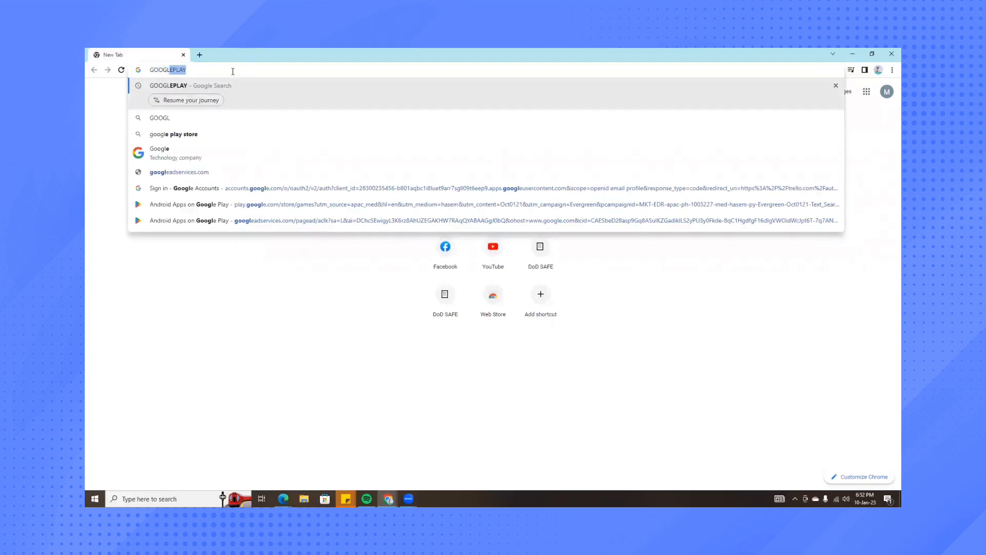
pyautogui.press('Return')
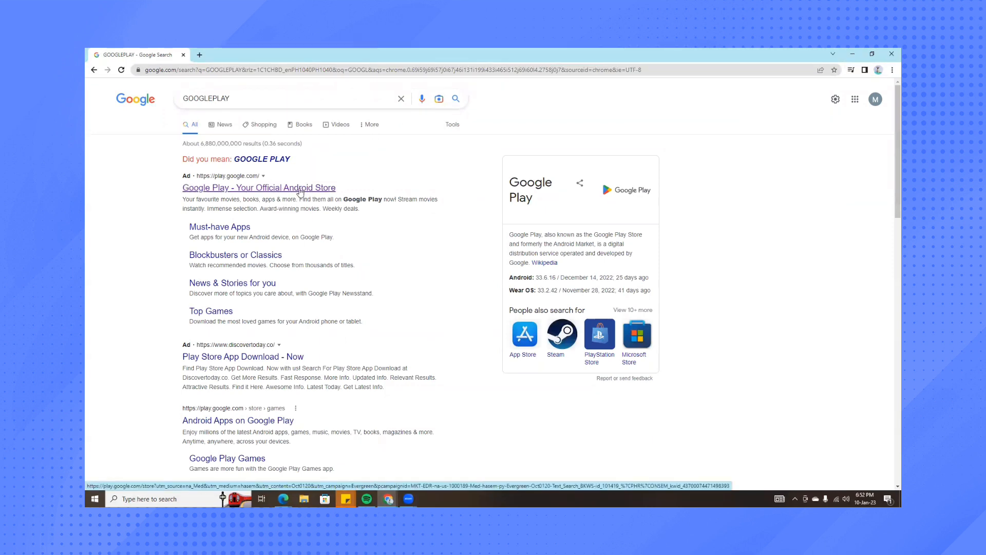
# Go to the official Google Play store and show the signed-in account's menu.
pyautogui.click(237, 419)
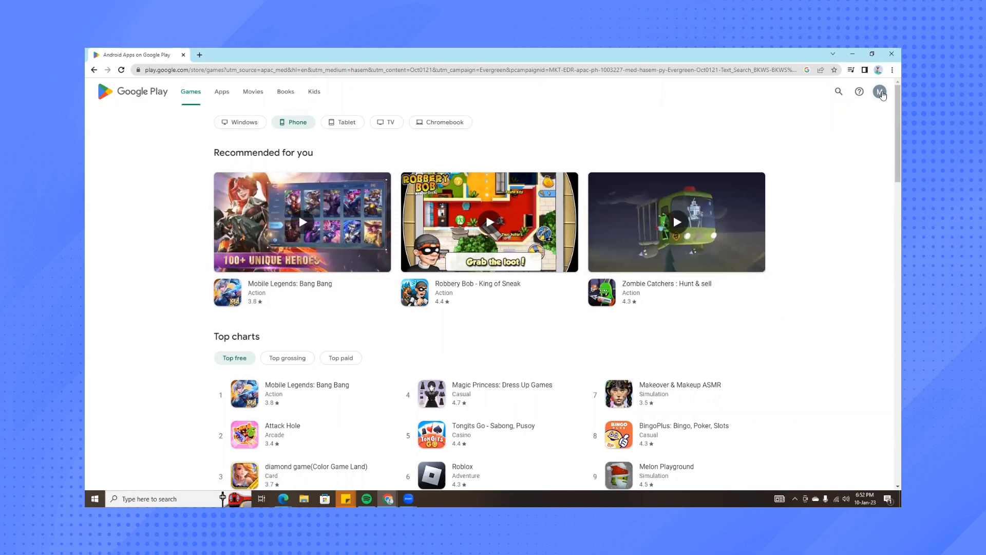
pyautogui.moveTo(880, 97)
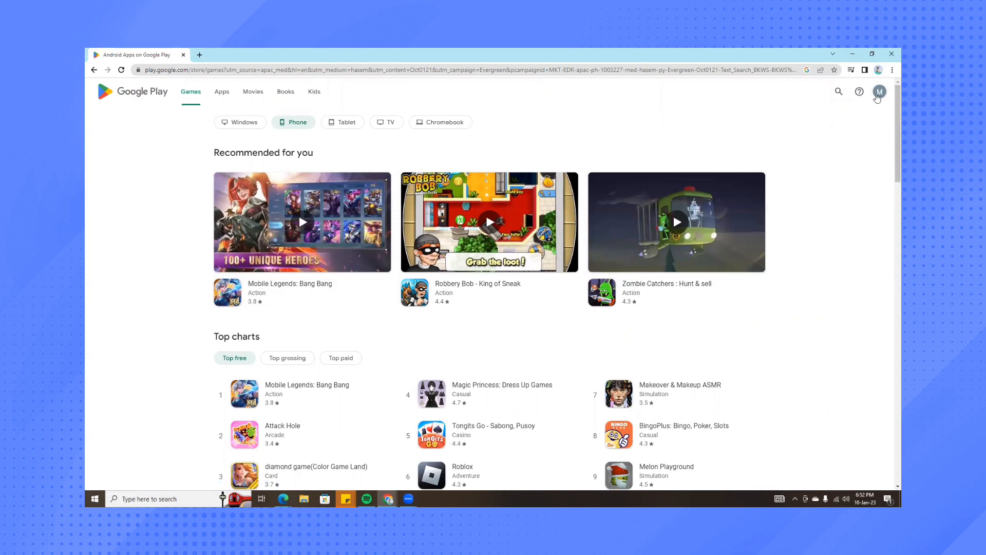
pyautogui.click(879, 91)
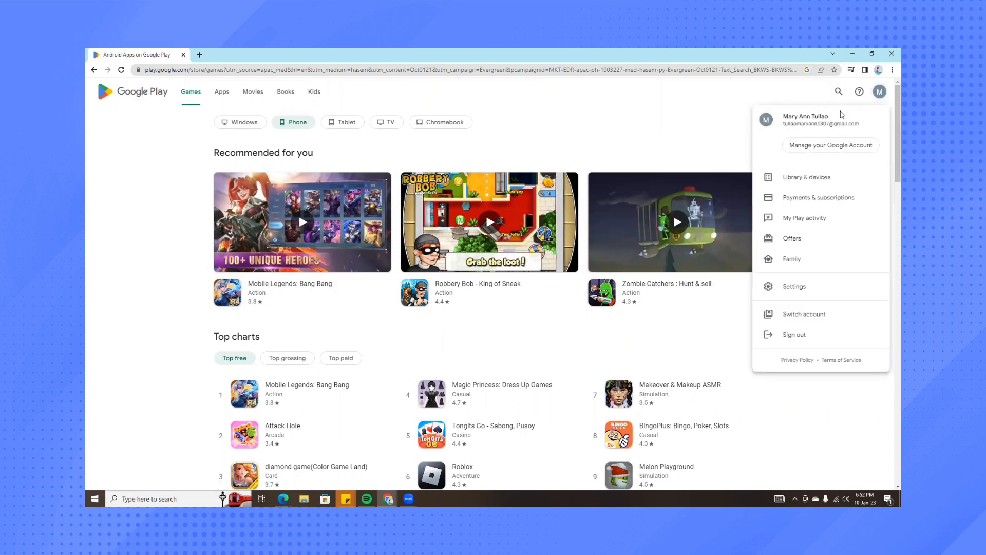
pyautogui.moveTo(670, 124)
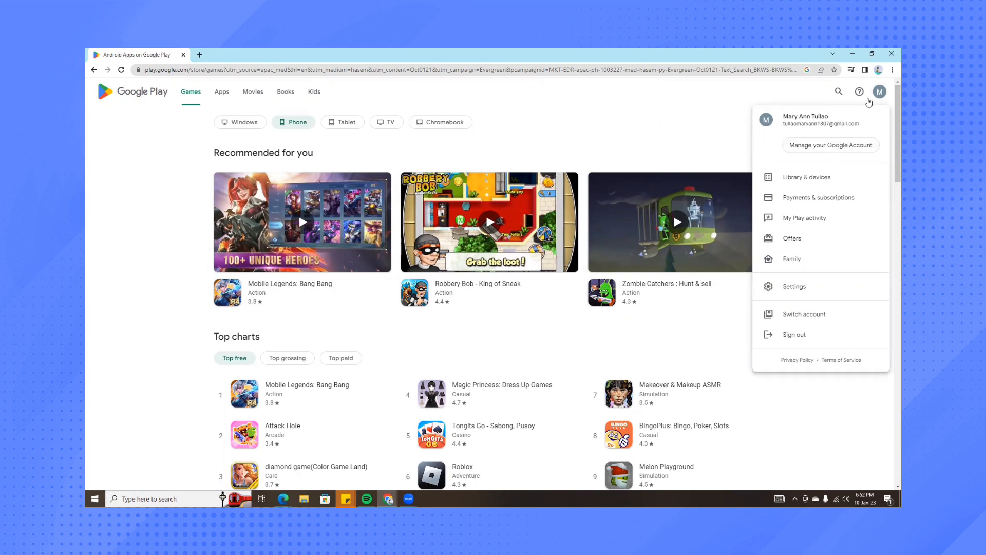
pyautogui.moveTo(843, 146)
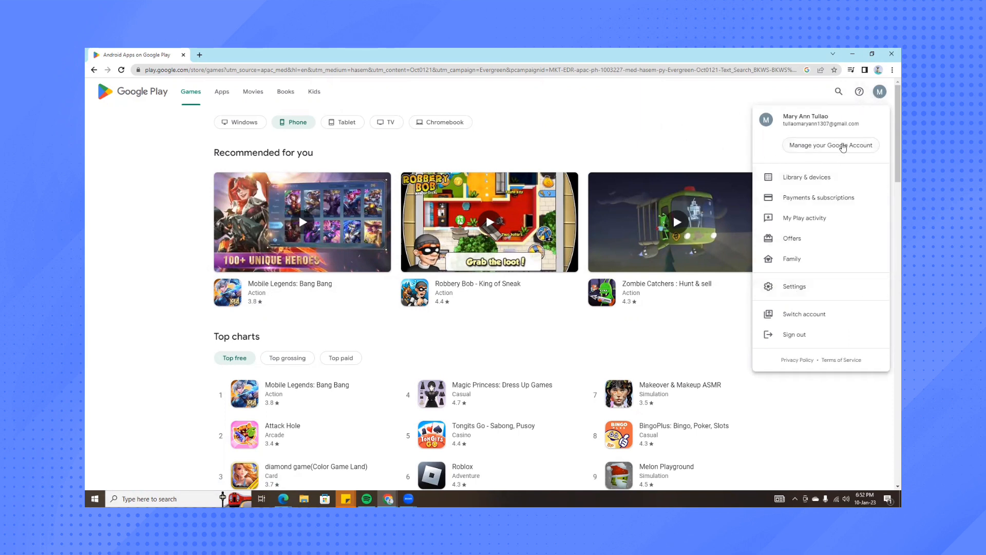
pyautogui.moveTo(771, 157)
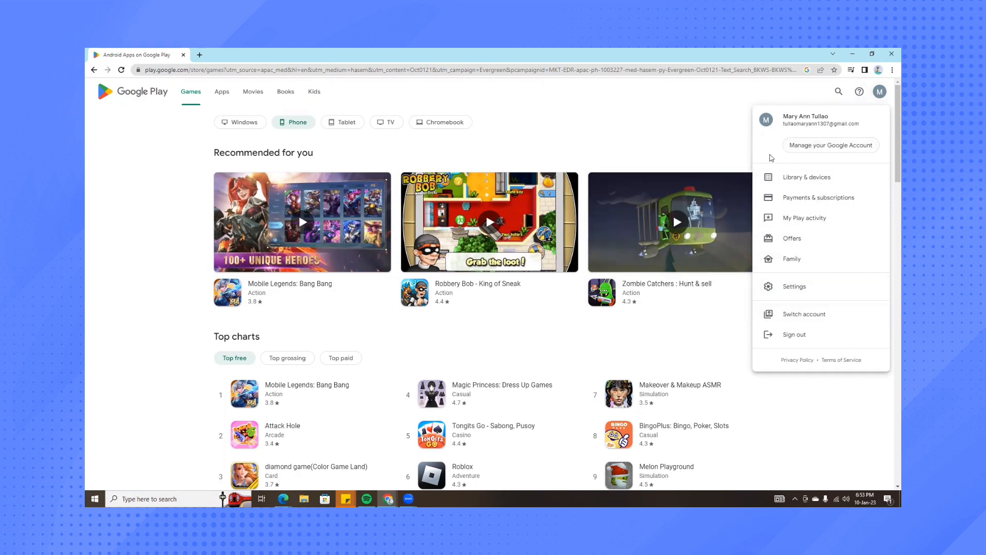
pyautogui.moveTo(779, 174)
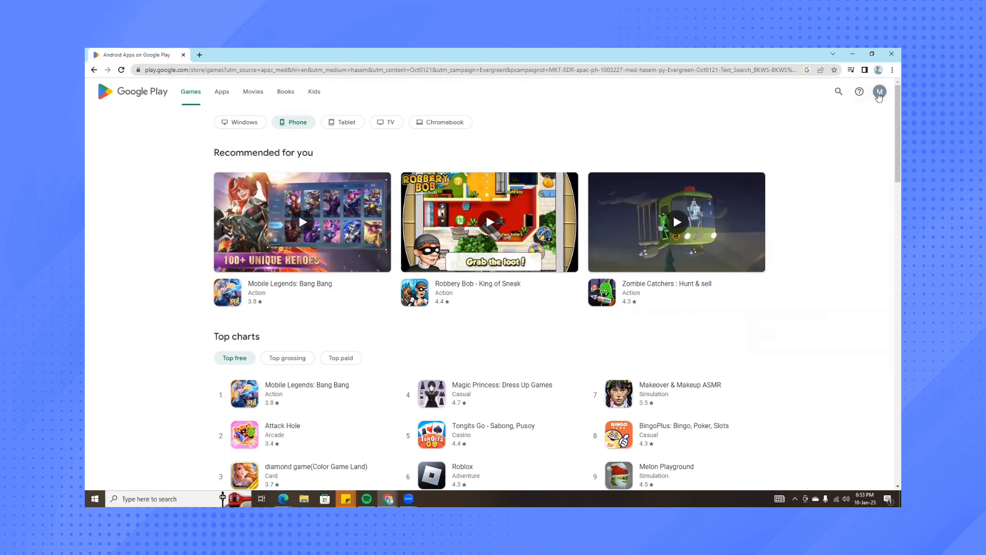
pyautogui.moveTo(882, 98)
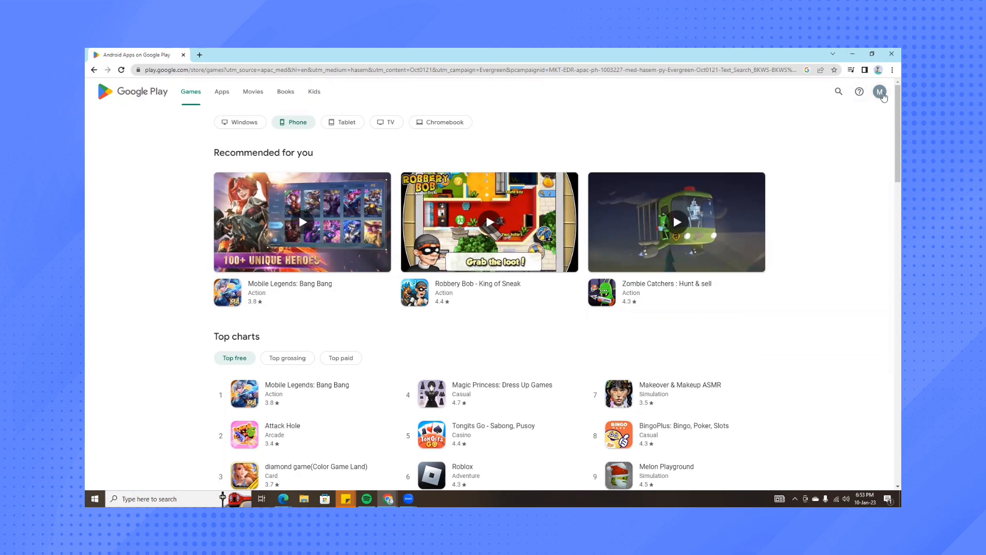
pyautogui.click(881, 92)
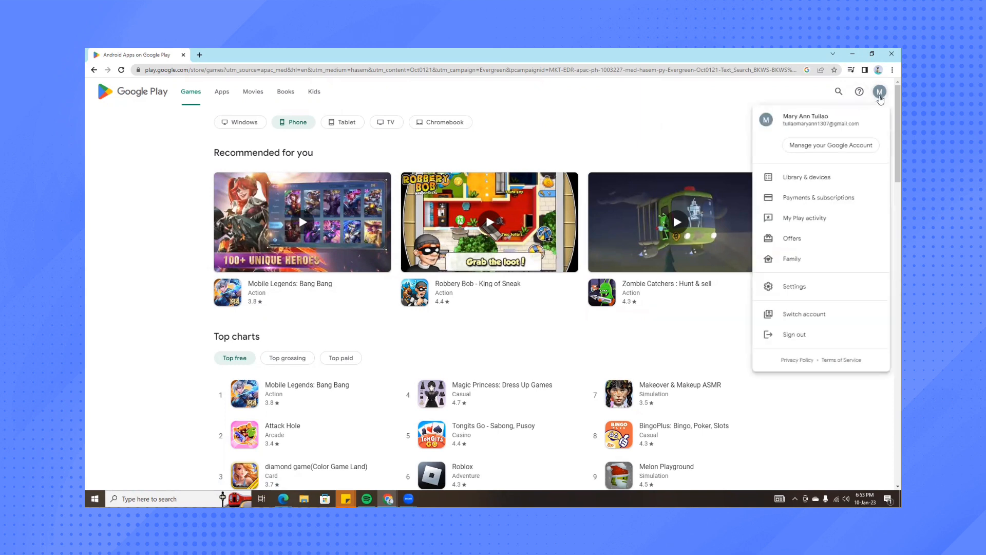
pyautogui.moveTo(810, 218)
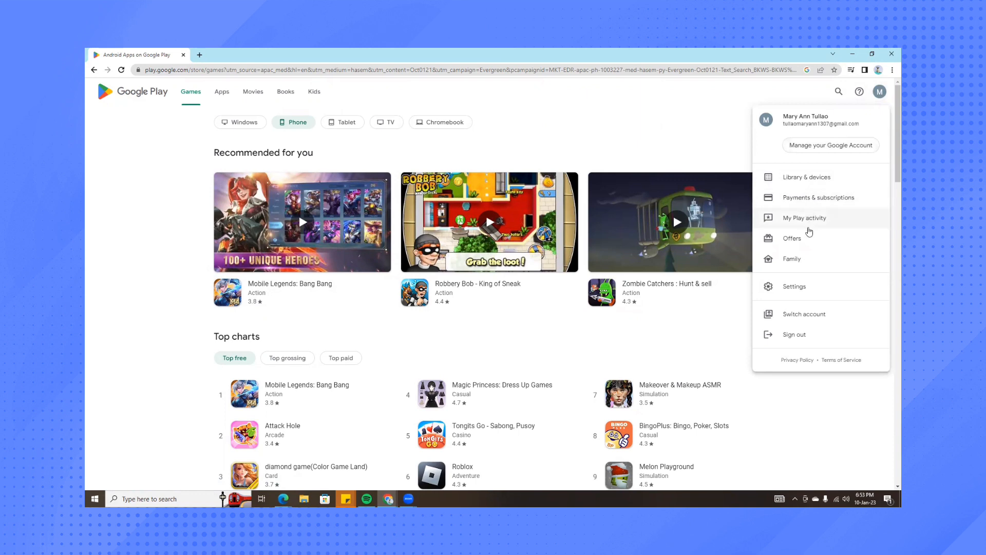
pyautogui.moveTo(822, 334)
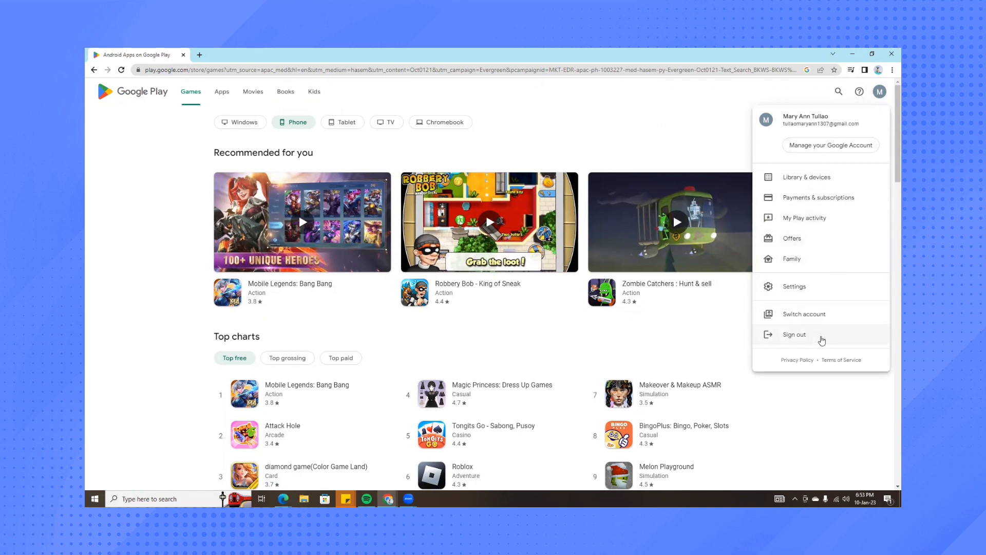
pyautogui.moveTo(820, 197)
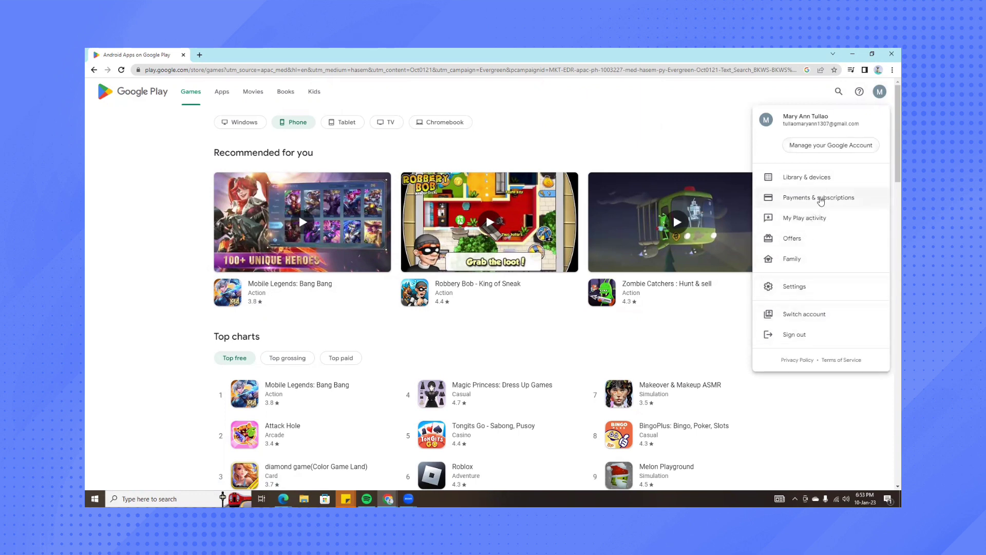
# Go to Payments & subscriptions from the account menu.
pyautogui.click(819, 197)
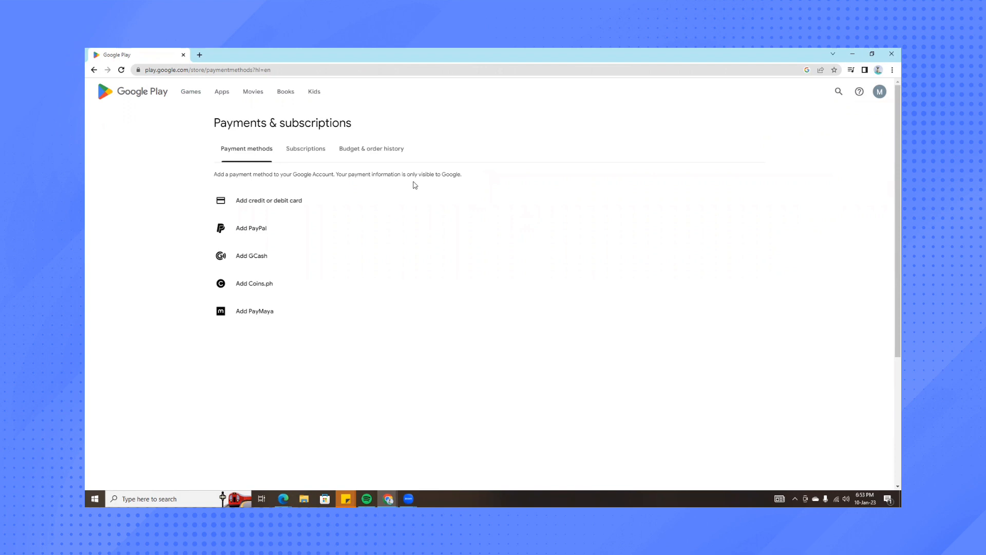
pyautogui.moveTo(314, 217)
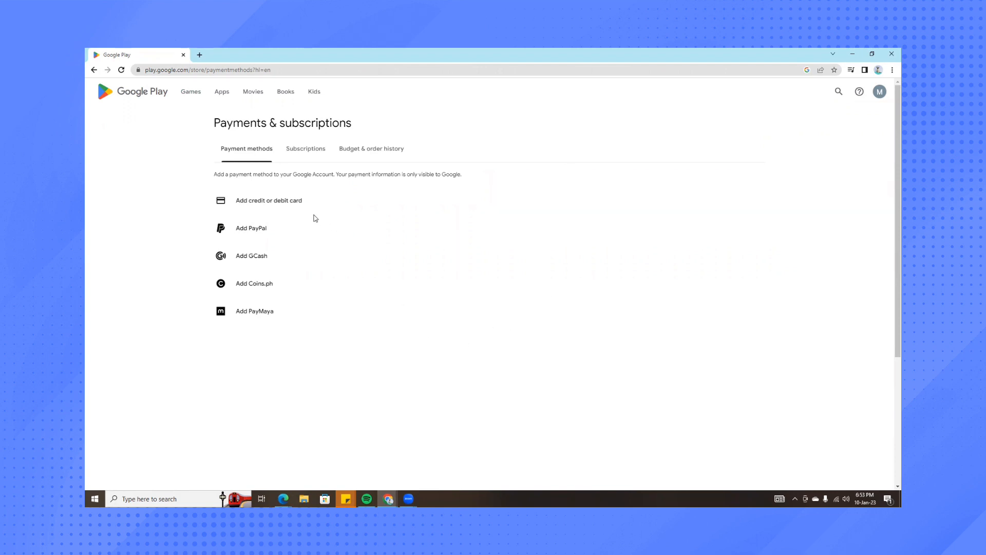
pyautogui.moveTo(245, 255)
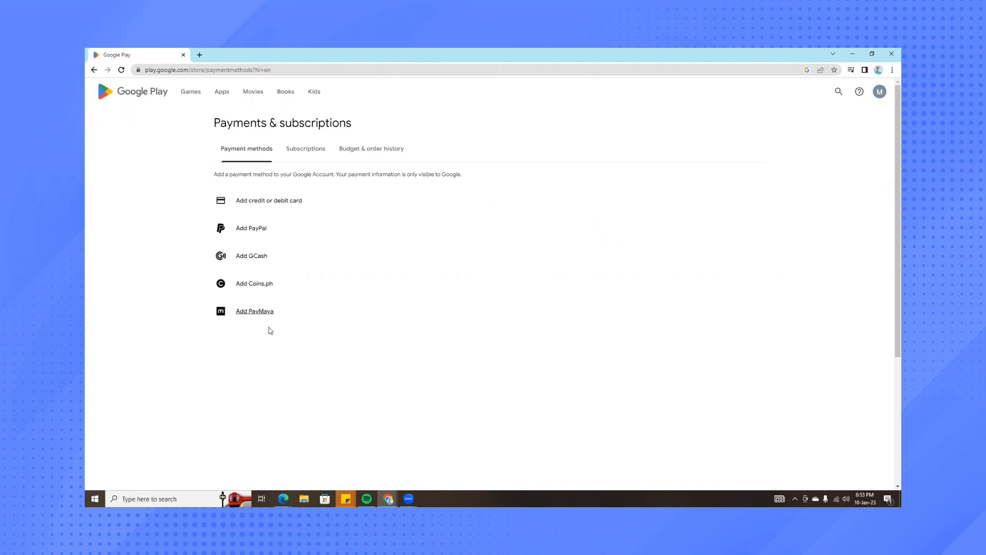
pyautogui.moveTo(268, 200)
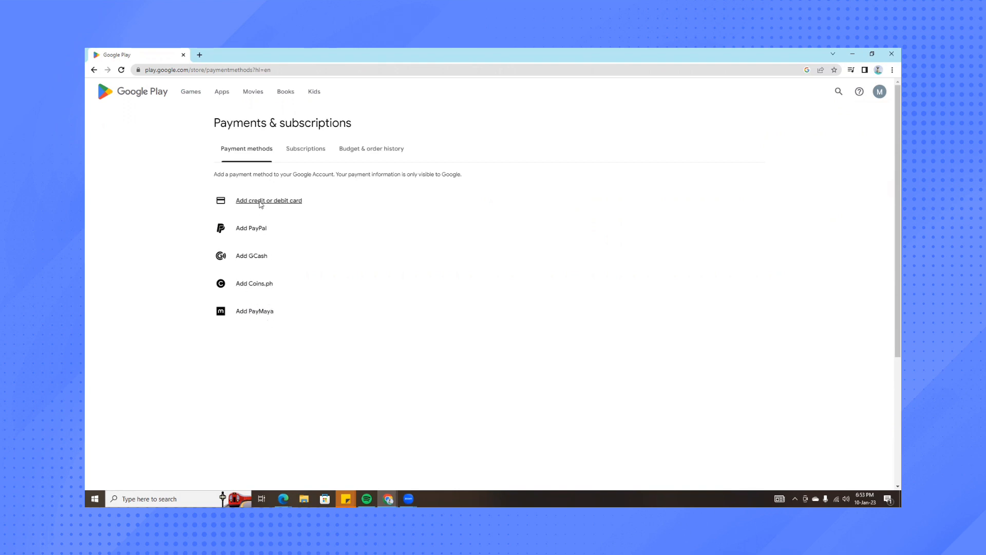
pyautogui.click(268, 200)
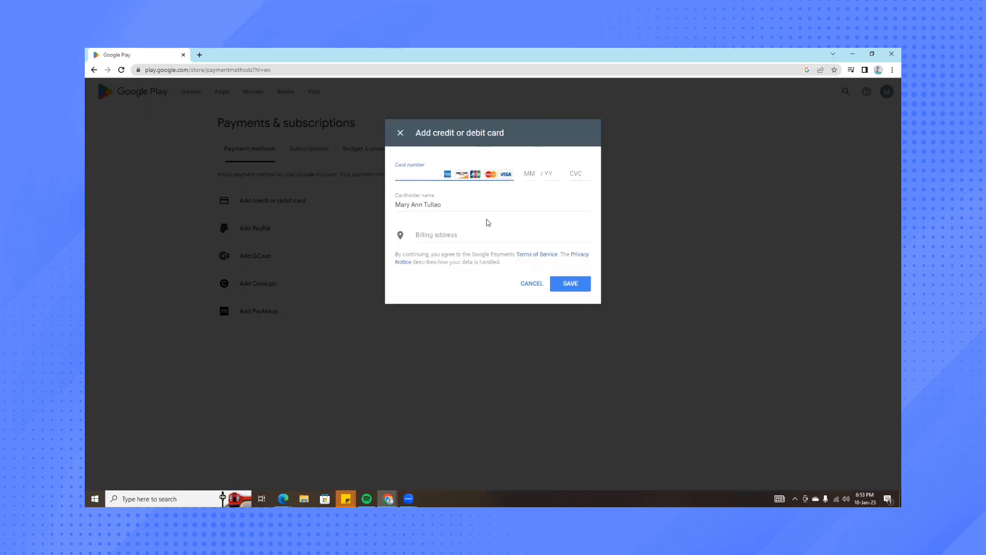
pyautogui.click(434, 175)
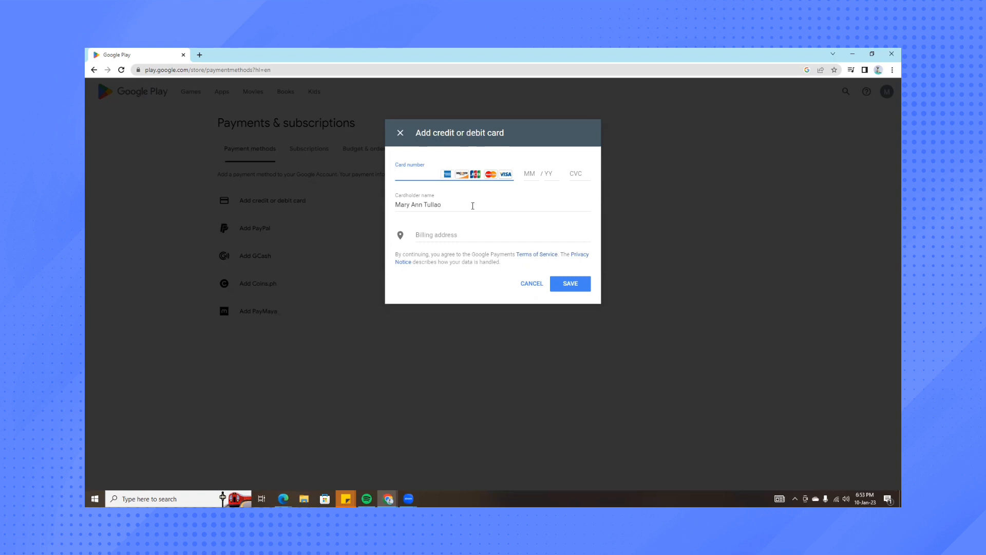
pyautogui.click(428, 175)
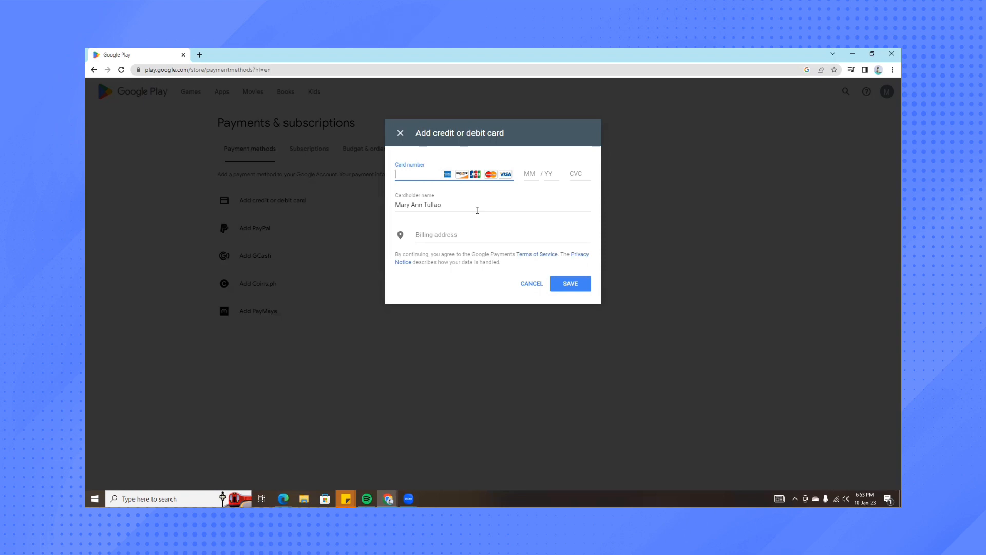
pyautogui.moveTo(400, 133)
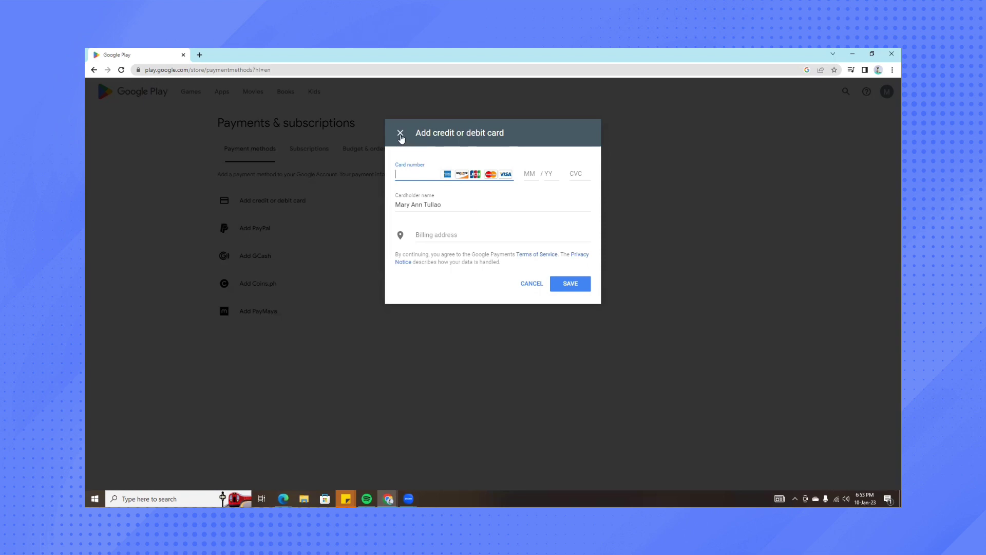
pyautogui.click(400, 132)
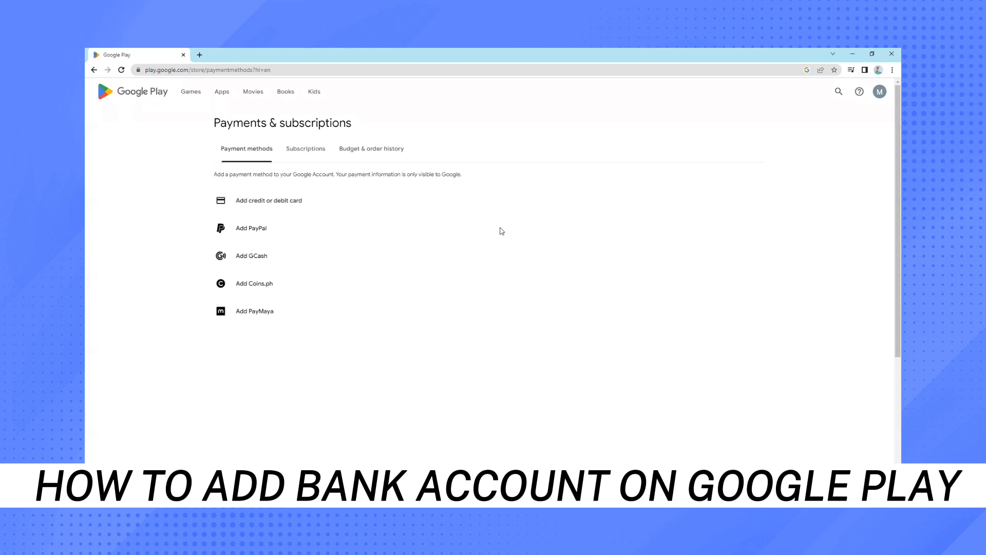